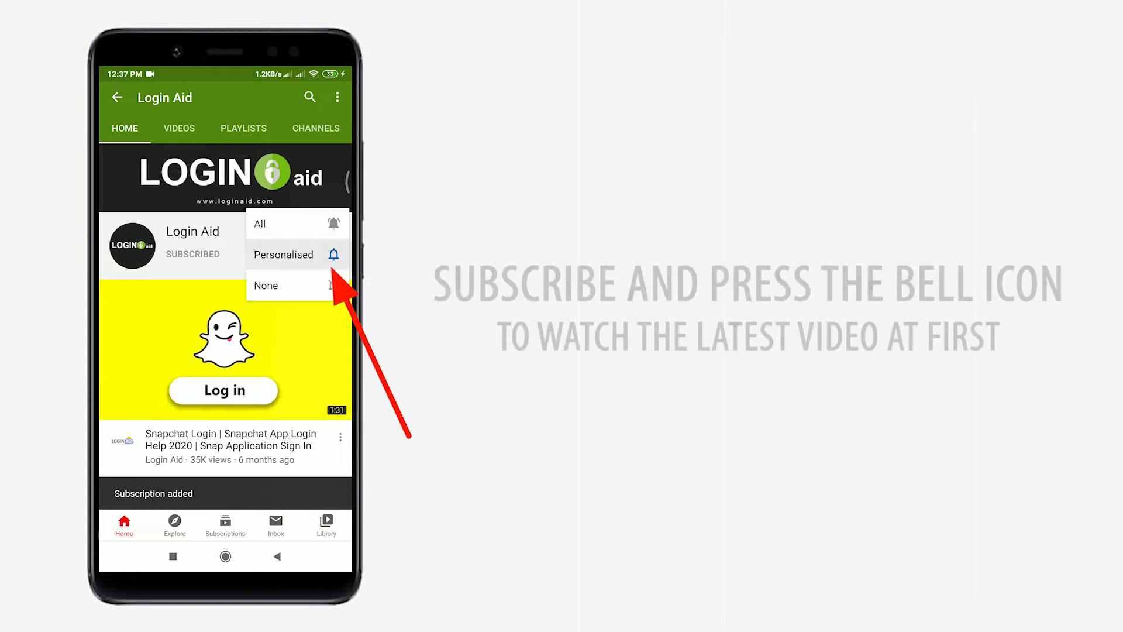
# Choose a new-video notification option for the subscribed Login Aid channel
pyautogui.click(260, 223)
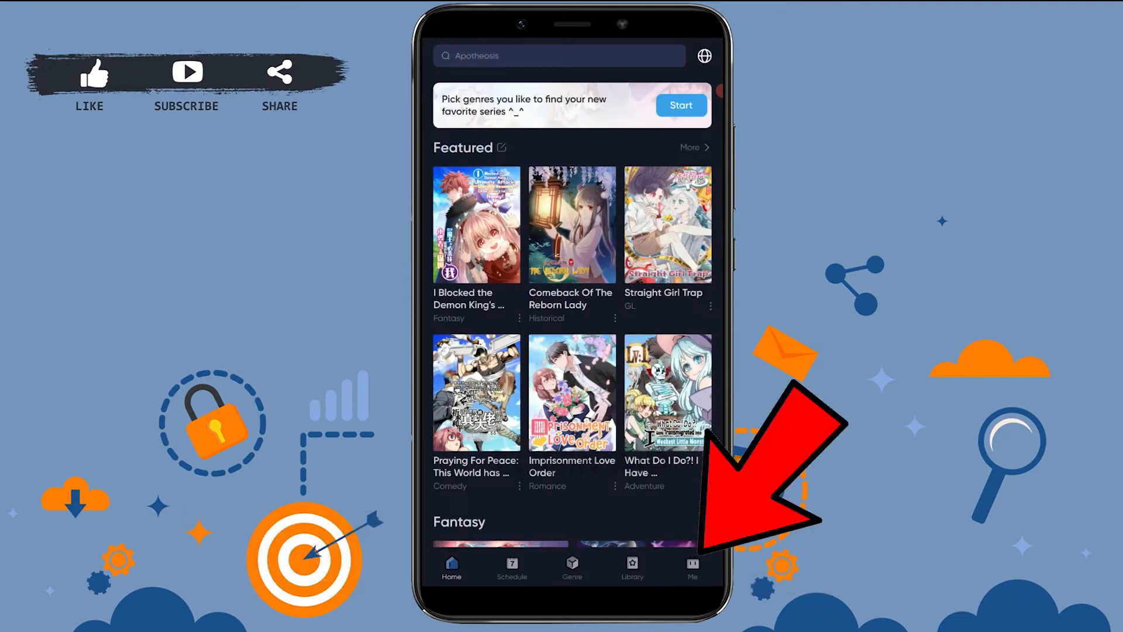
# From the Me tab, start logging in to reach the email sign-up form
pyautogui.click(691, 568)
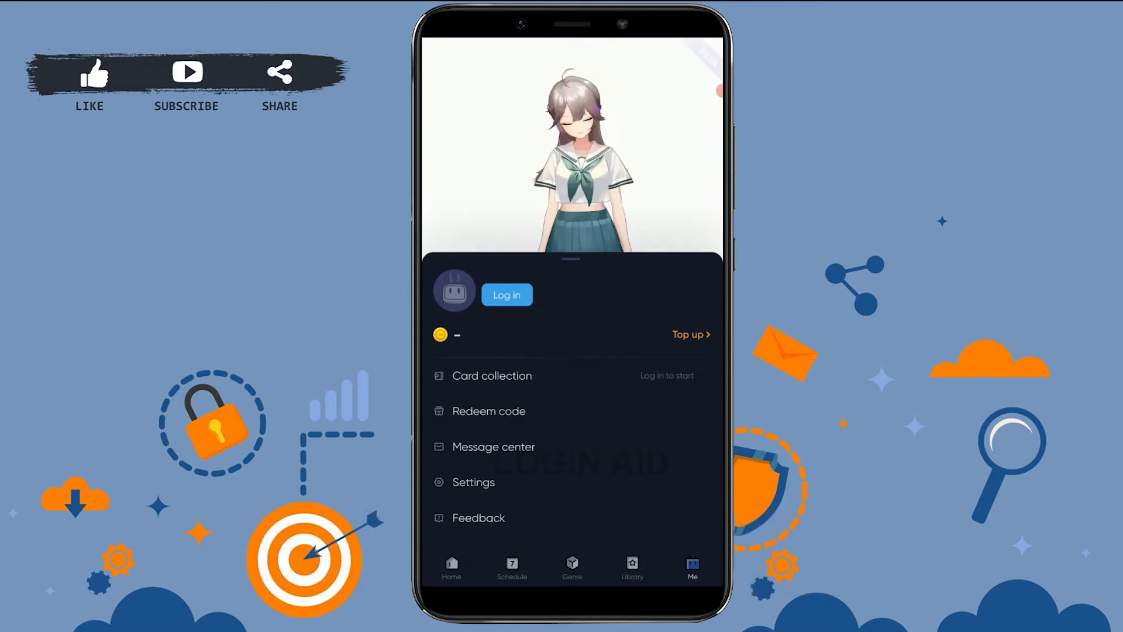
pyautogui.click(507, 295)
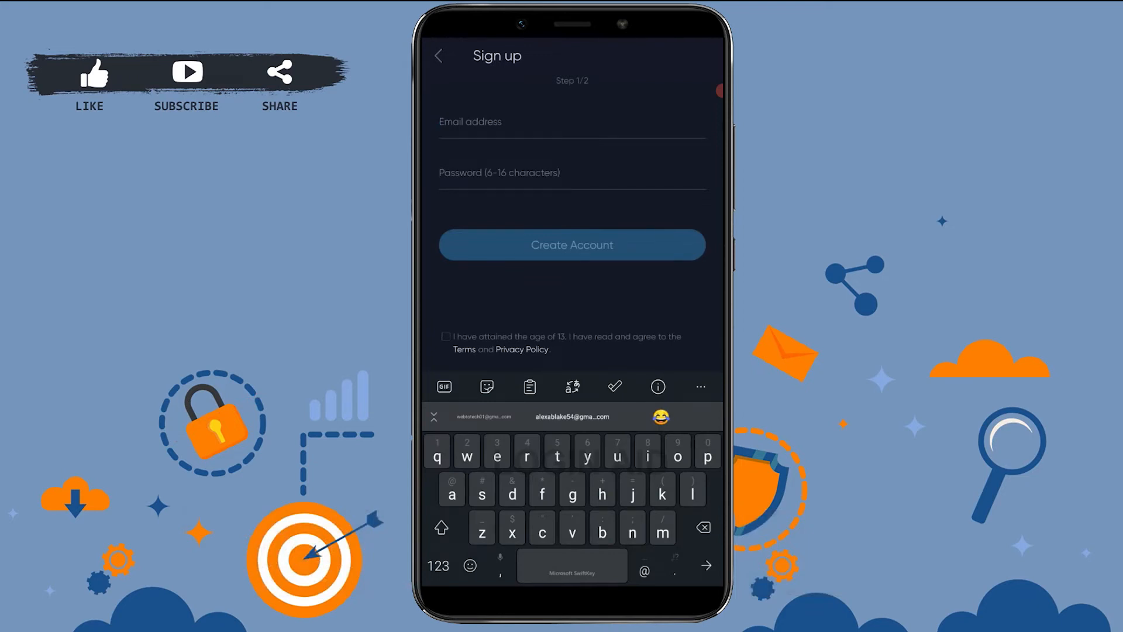
# Enter the suggested email address and a password on the sign-up form
pyautogui.click(572, 417)
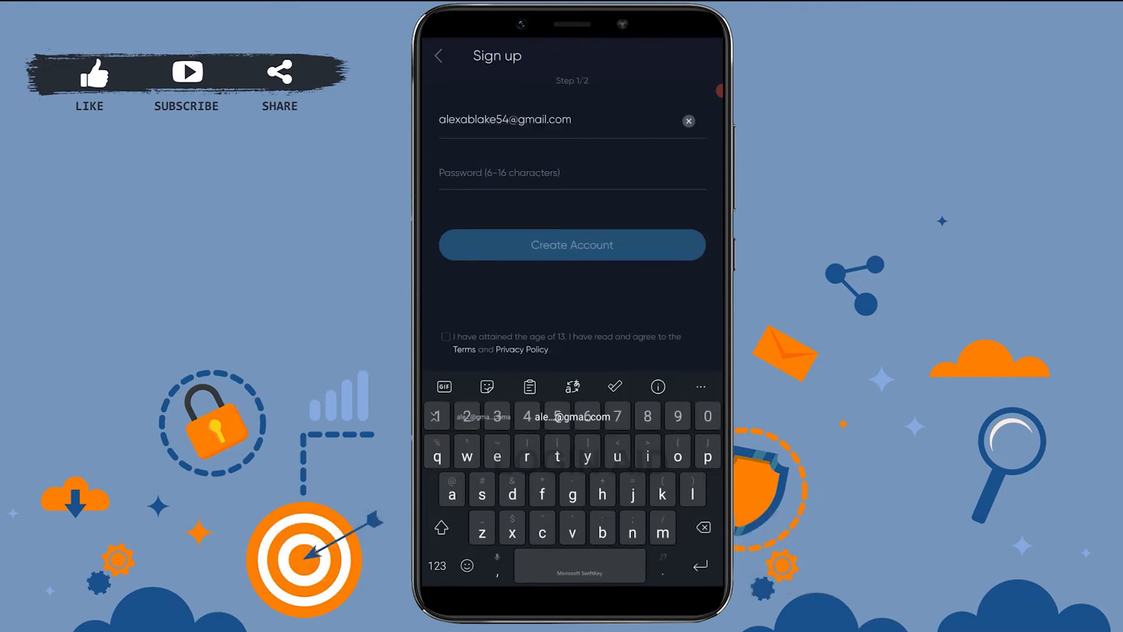
pyautogui.click(571, 245)
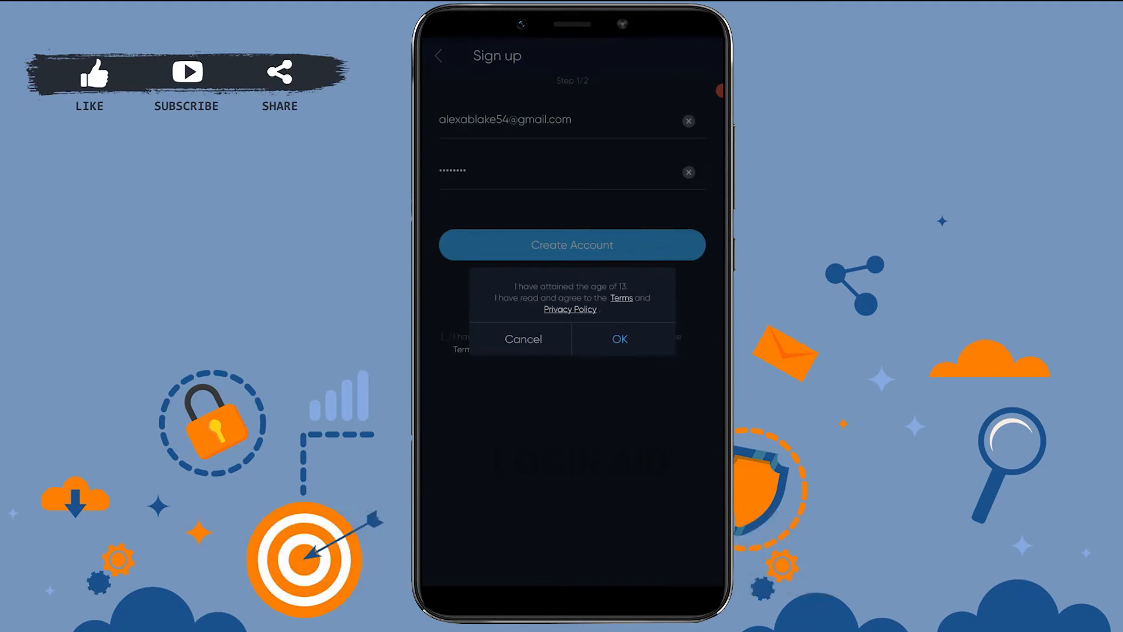
# Accept the age and terms agreement and create the new account
pyautogui.click(619, 340)
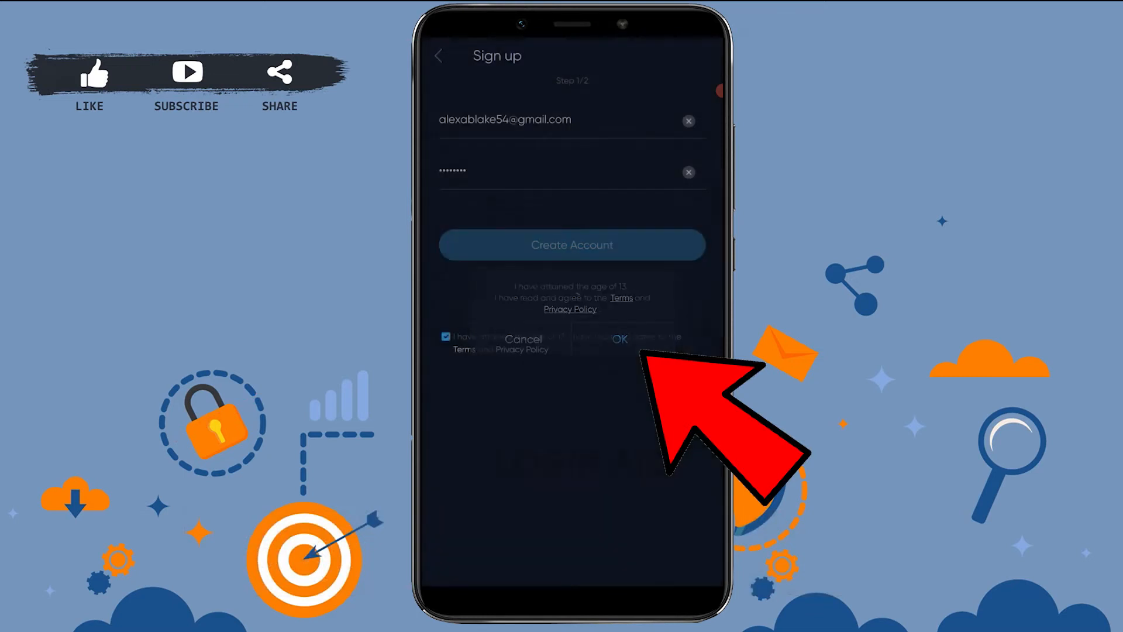
pyautogui.click(620, 340)
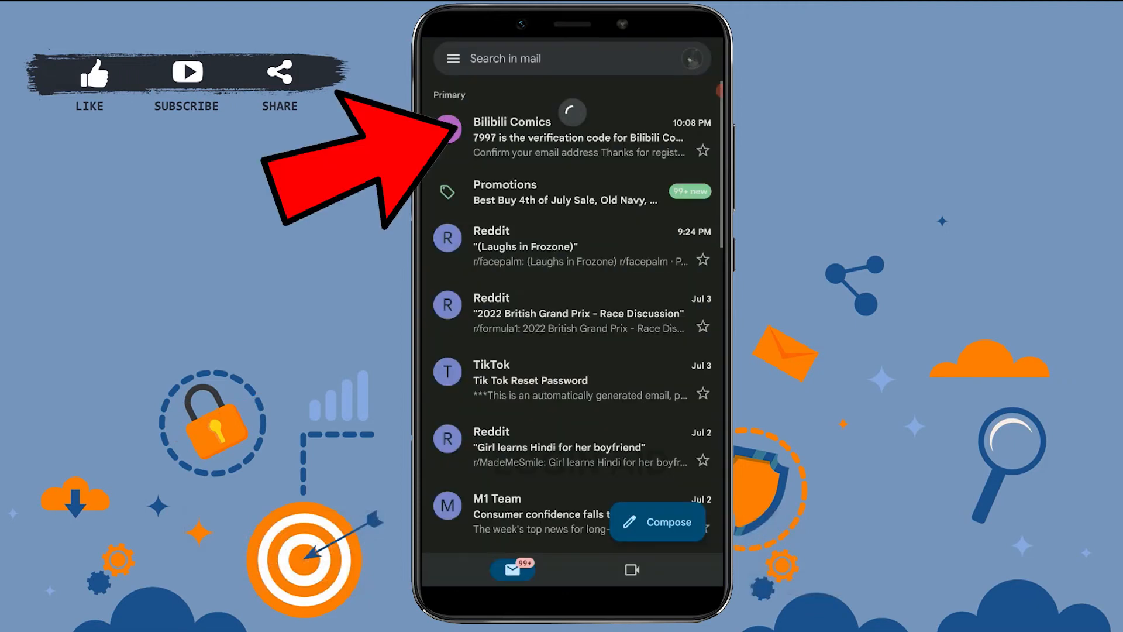
# Read the Bilibili Comics verification code email in the Gmail inbox
pyautogui.click(577, 136)
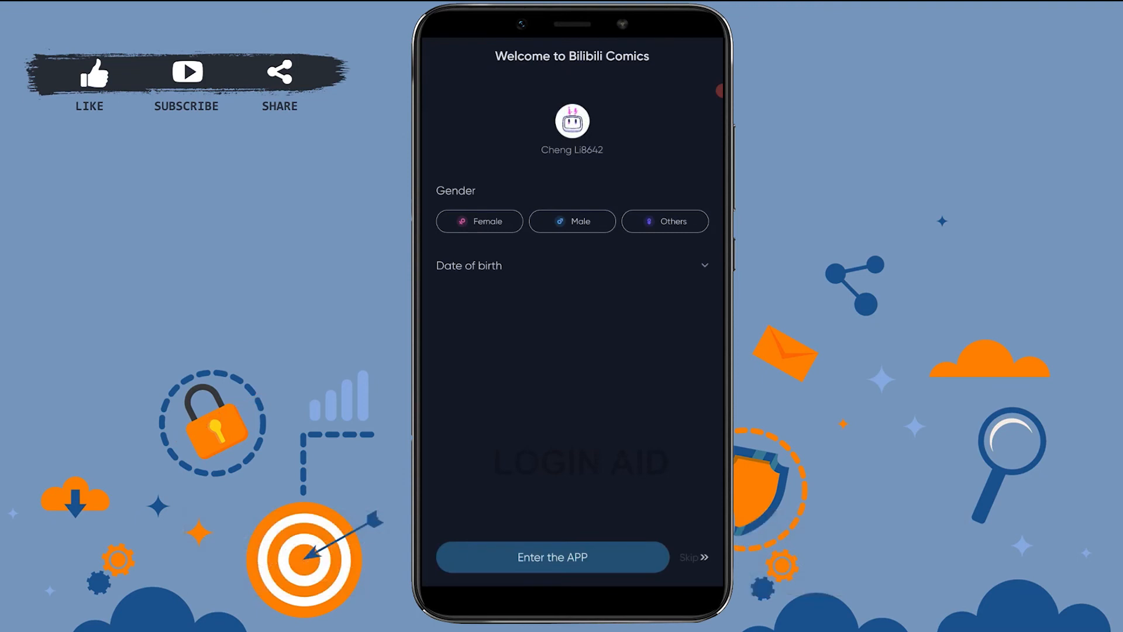
# Save Female gender and the 1995 birth date, enter the app and show the new profile on Me
pyautogui.click(479, 221)
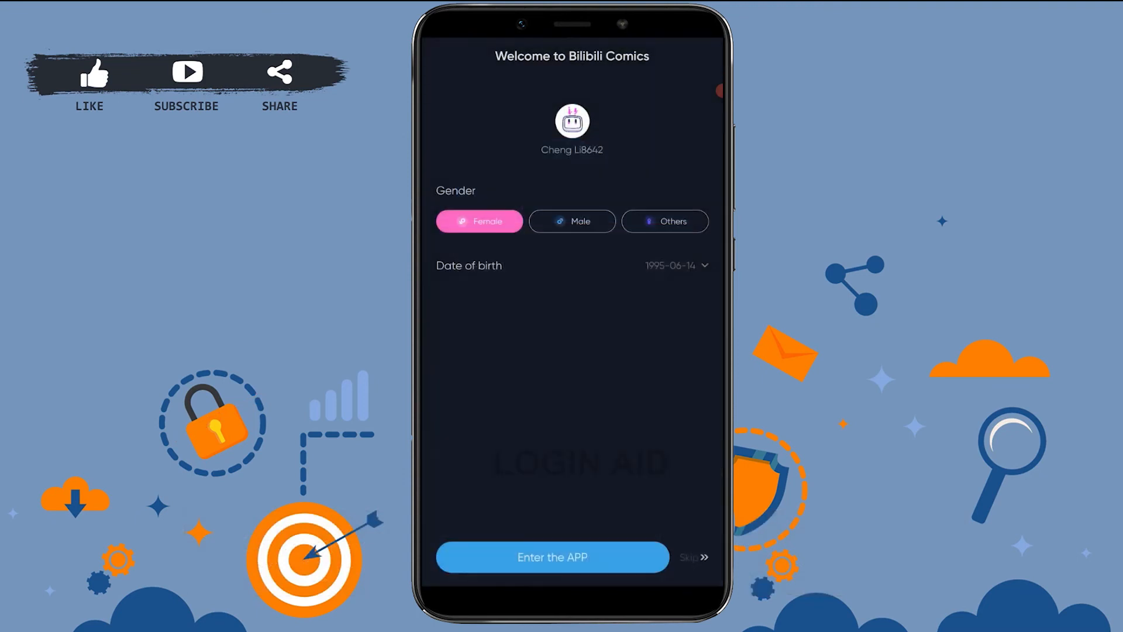
pyautogui.click(551, 557)
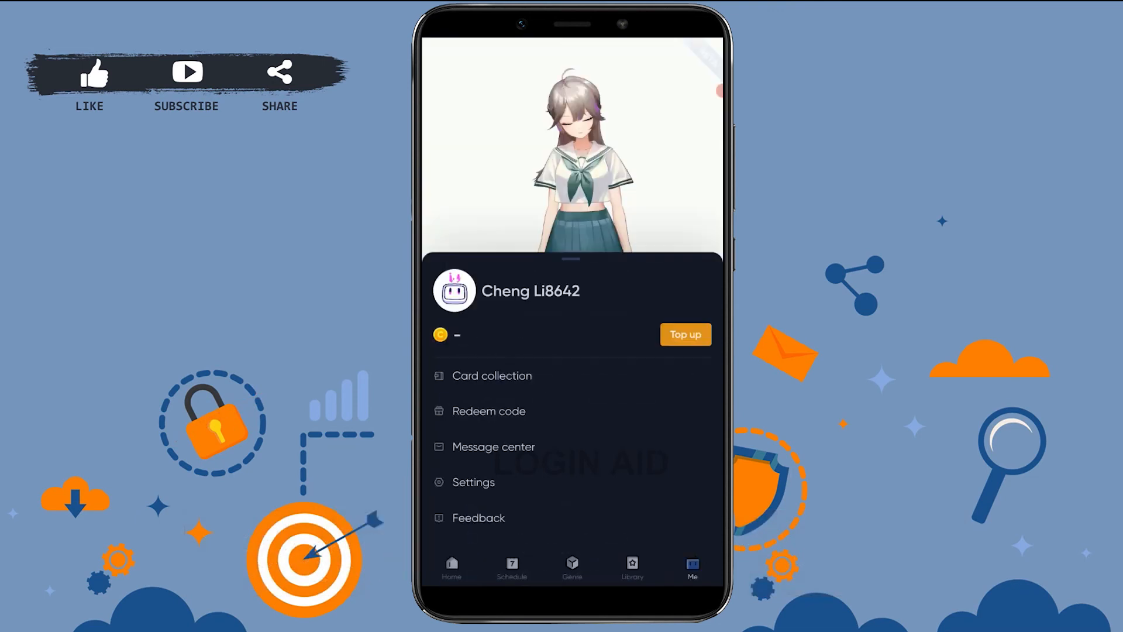
pyautogui.click(451, 567)
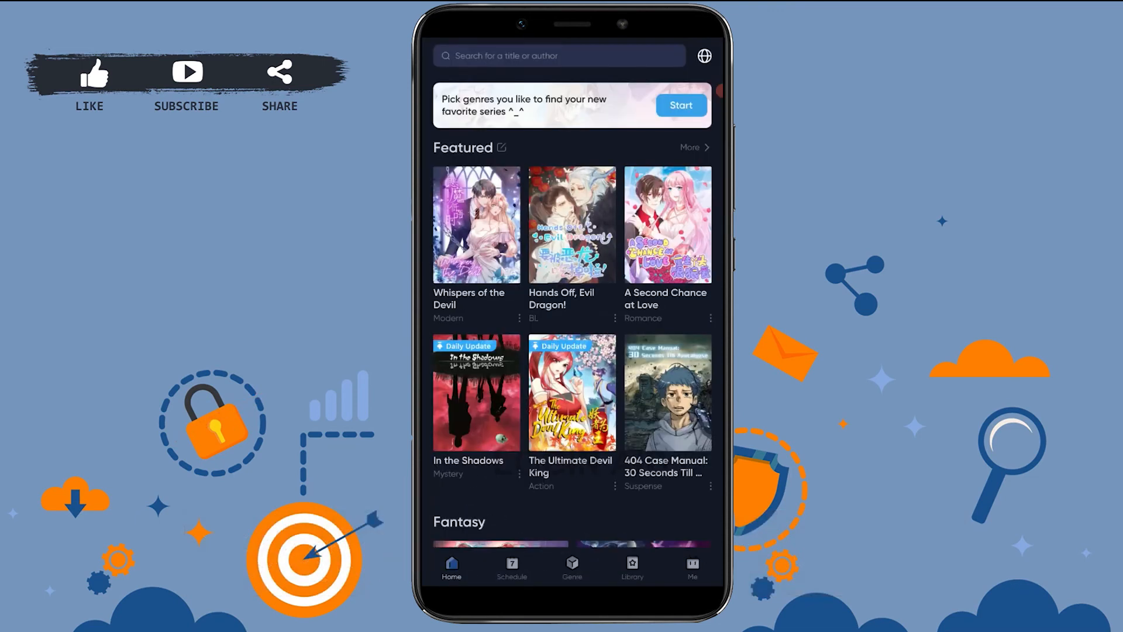
pyautogui.click(691, 567)
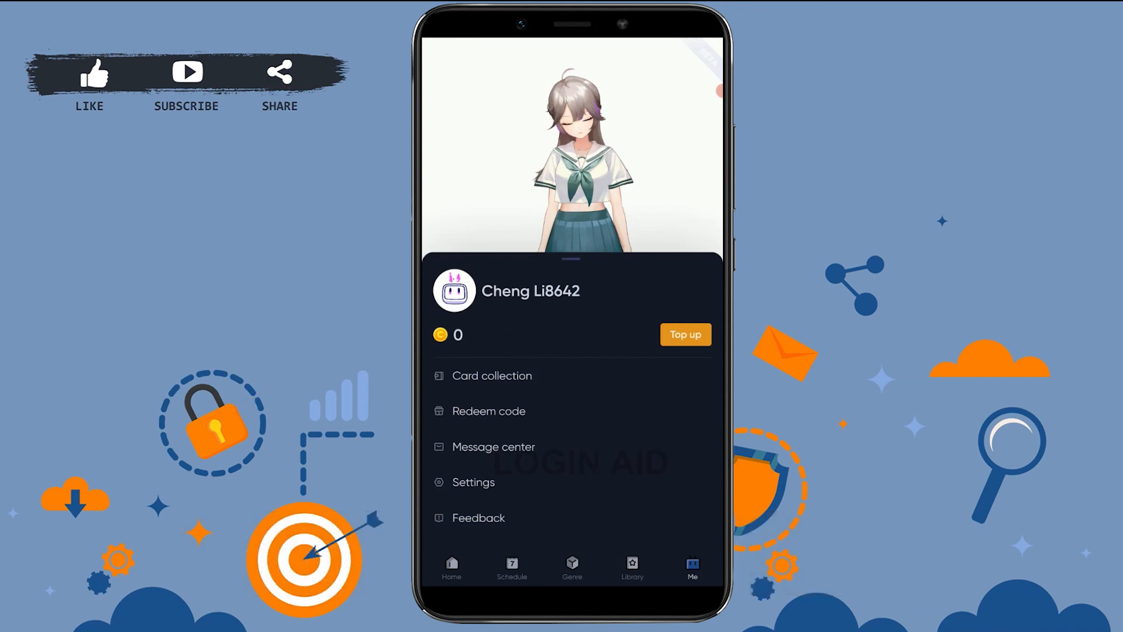